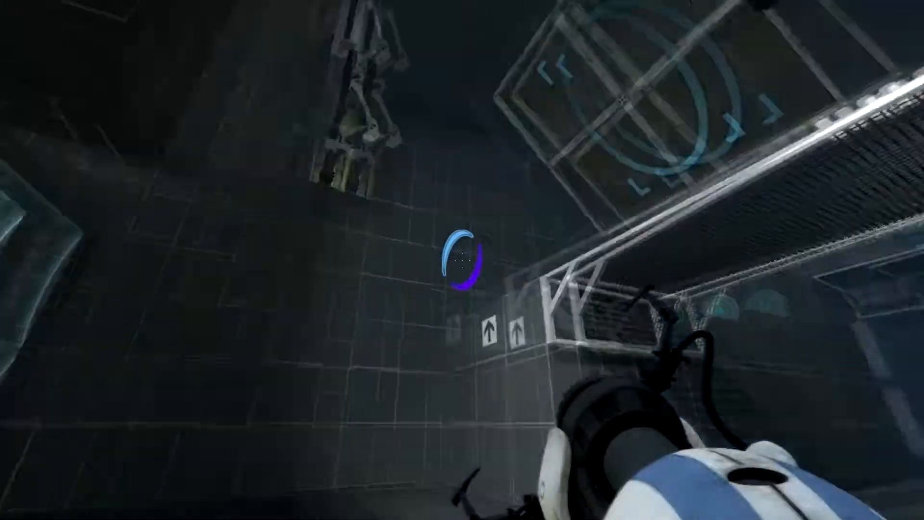
pyautogui.moveTo(463, 260)
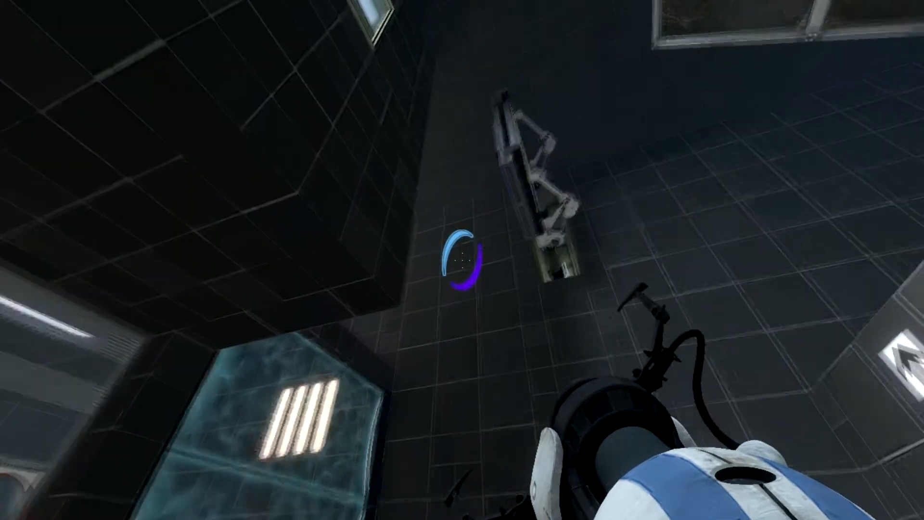
pyautogui.moveTo(462, 260)
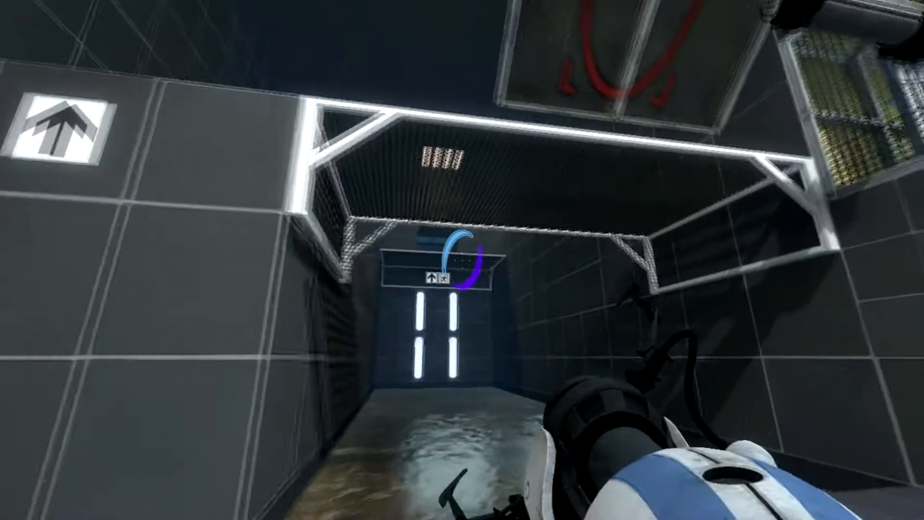
pyautogui.moveTo(463, 260)
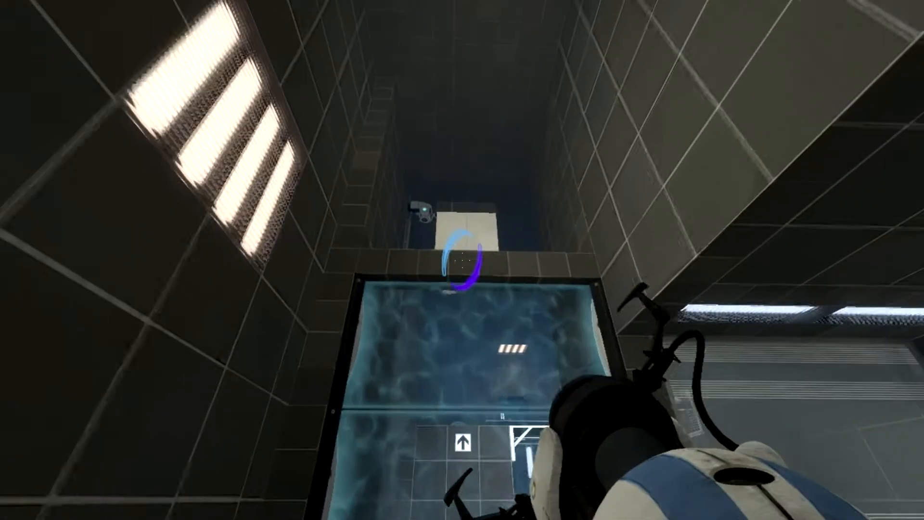
pyautogui.moveTo(462, 260)
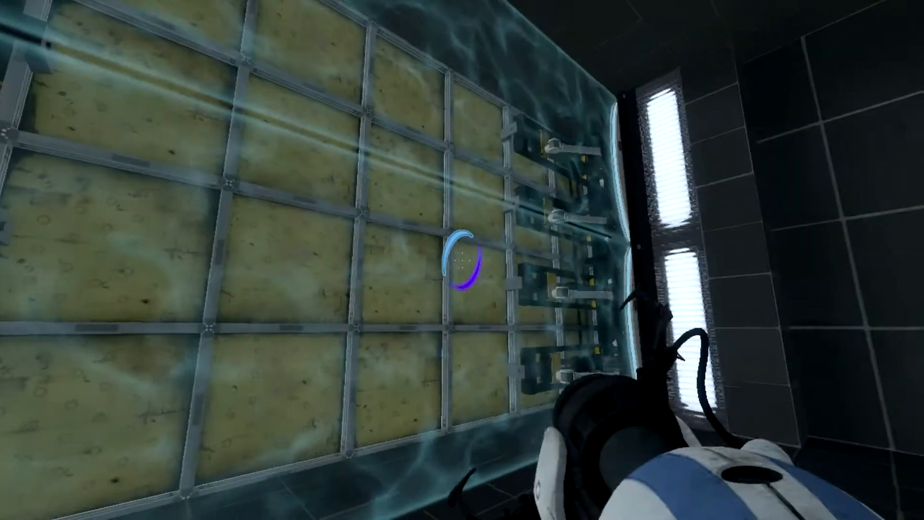
pyautogui.moveTo(463, 260)
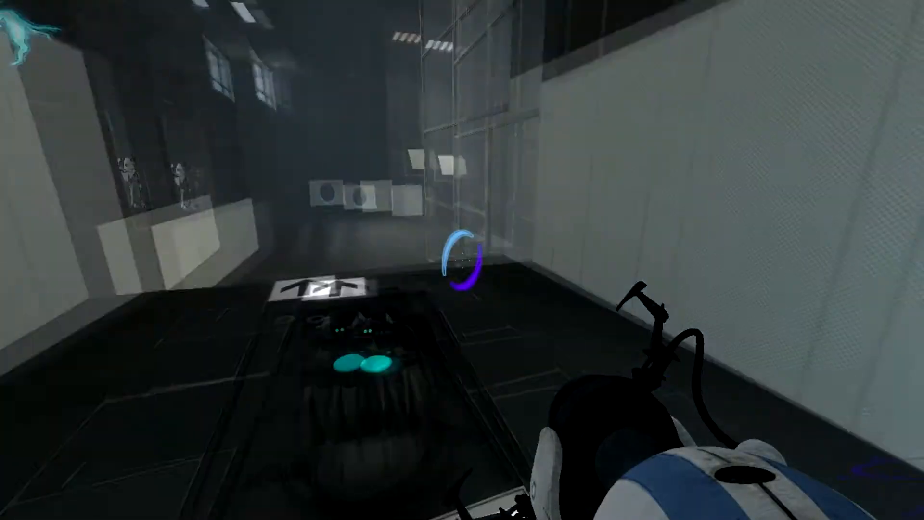
pyautogui.moveTo(462, 260)
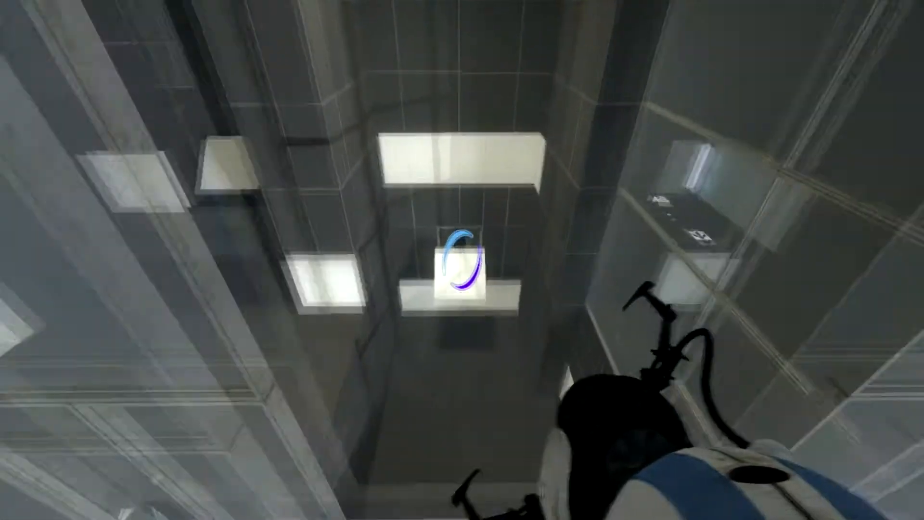
pyautogui.moveTo(462, 260)
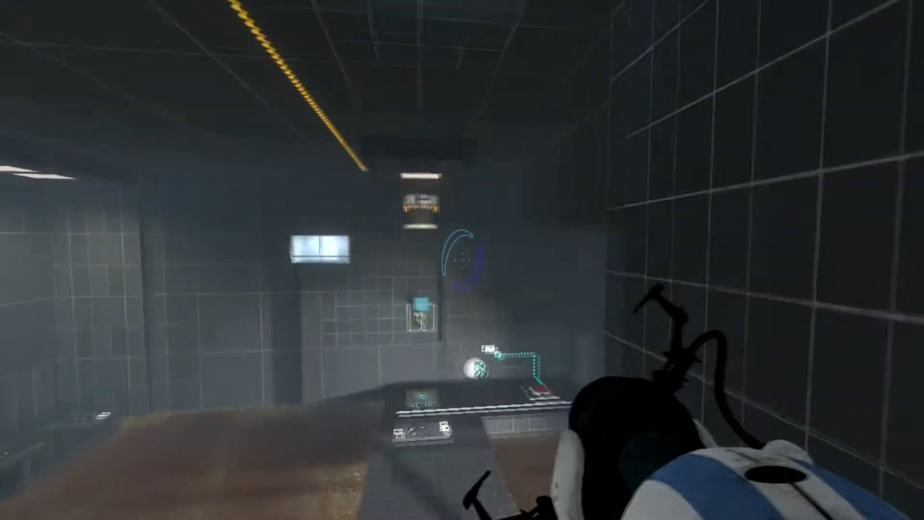
pyautogui.moveTo(462, 260)
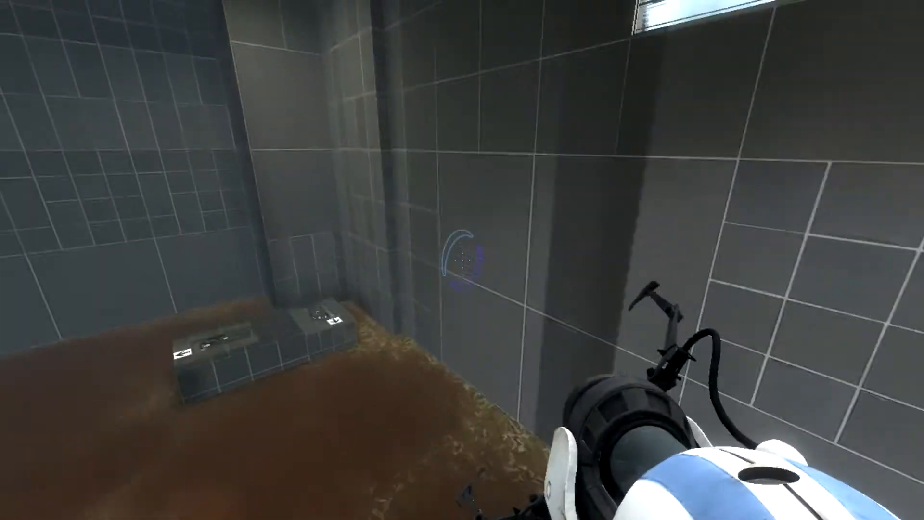